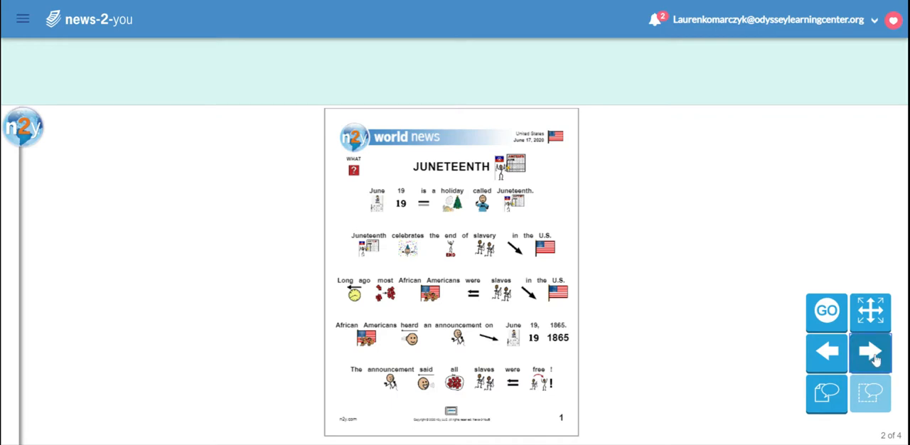
Advance the Juneteenth story to page 3 of 4, the celebrations and cancelled events page
{"action": "left_click", "coordinate": [870, 351]}
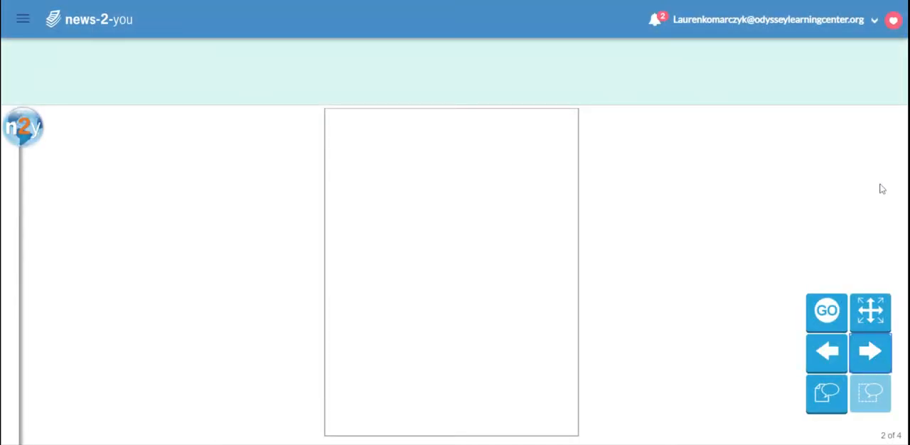
{"action": "left_click", "coordinate": [870, 350]}
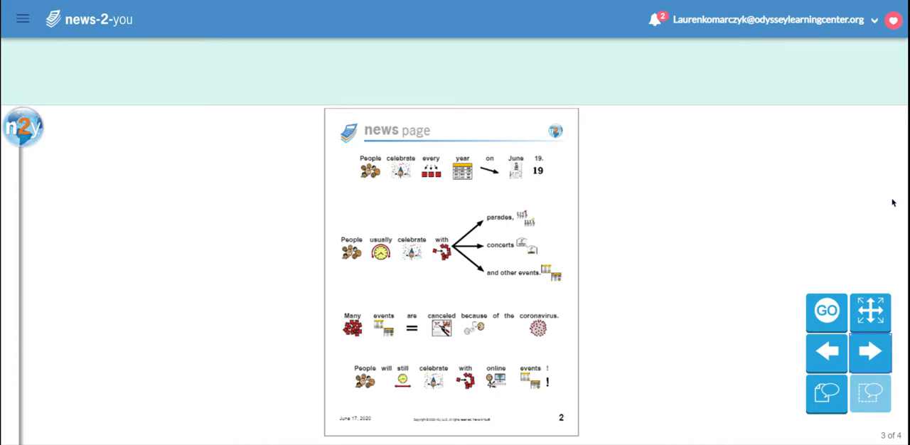
Advance to page 4 of 4, the review page with three questions about the holiday
{"action": "left_click", "coordinate": [870, 351]}
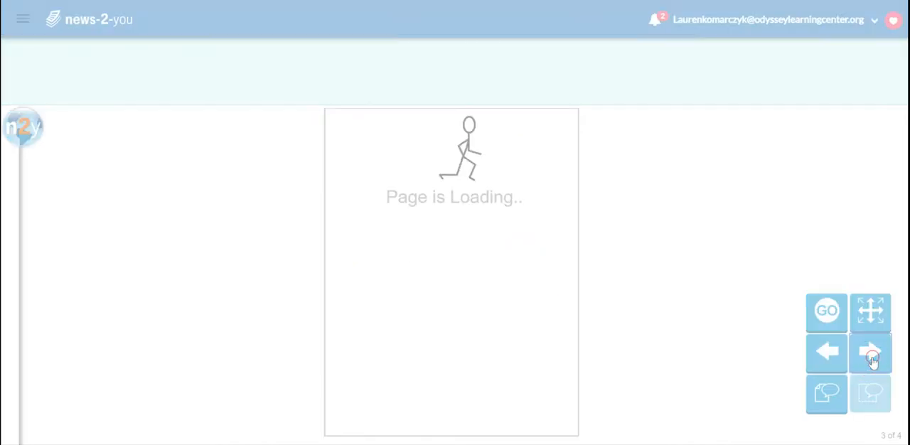
{"action": "left_click", "coordinate": [870, 352]}
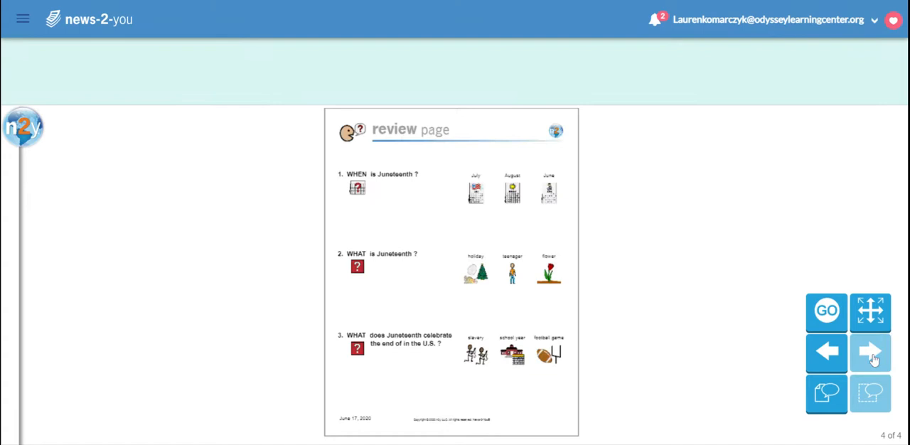
{"action": "mouse_move", "coordinate": [765, 166]}
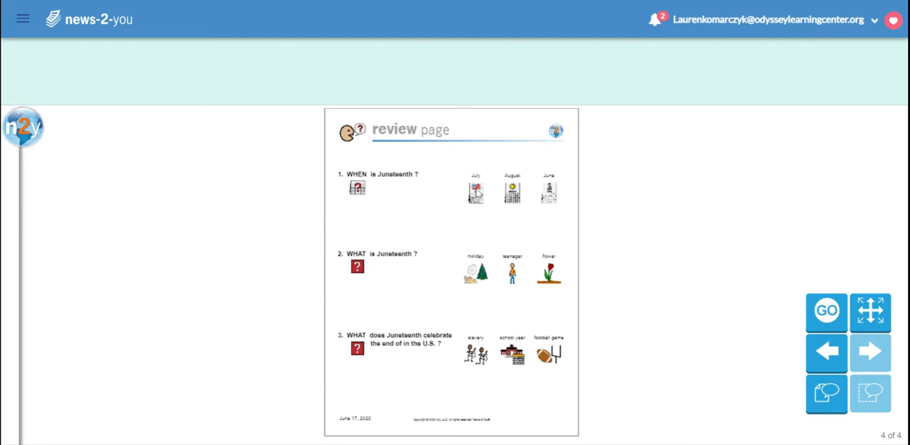
{"action": "mouse_move", "coordinate": [538, 170]}
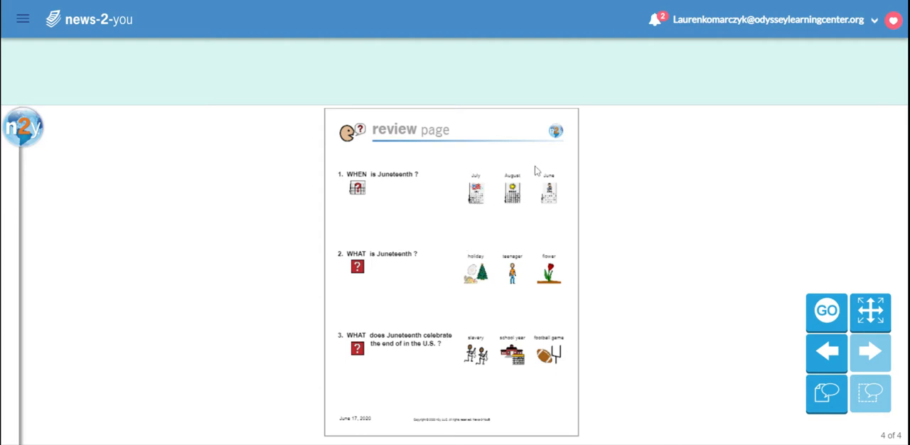
{"action": "mouse_move", "coordinate": [631, 253]}
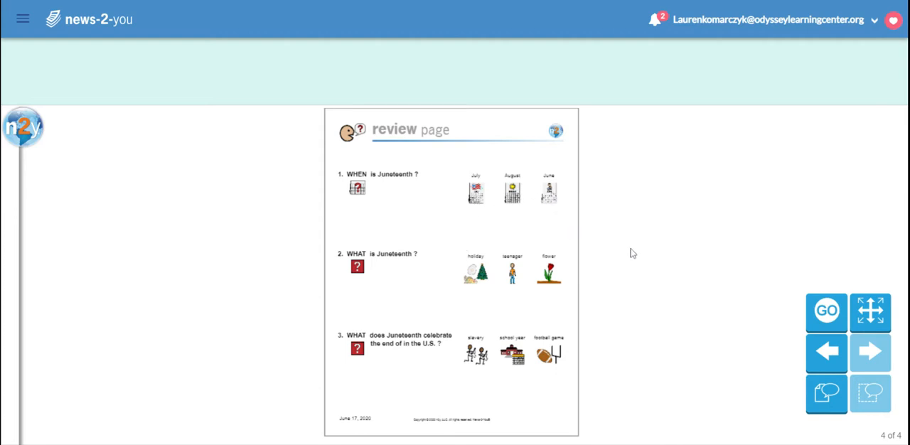
{"action": "mouse_move", "coordinate": [552, 188]}
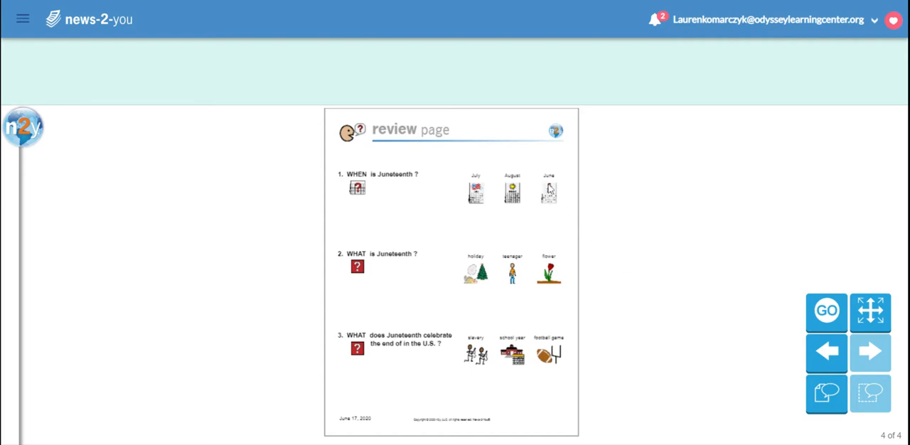
Choose June as the answer to question 1, when Juneteenth is celebrated
{"action": "left_click", "coordinate": [549, 189]}
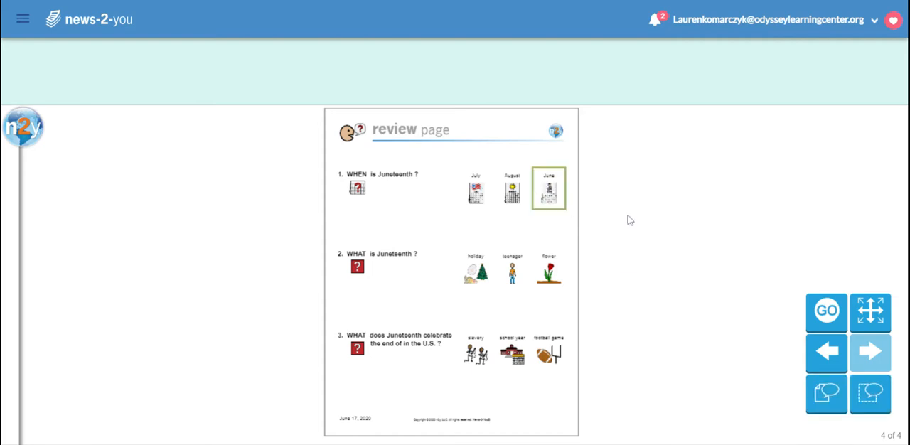
{"action": "mouse_move", "coordinate": [391, 265]}
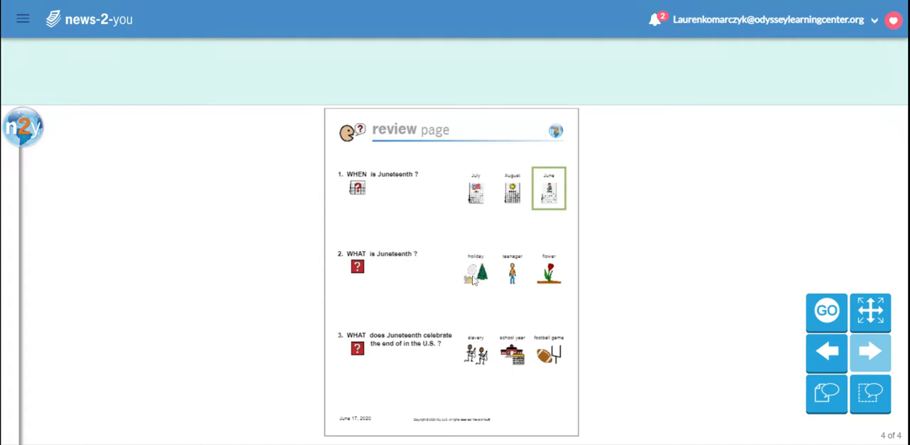
{"action": "mouse_move", "coordinate": [517, 270]}
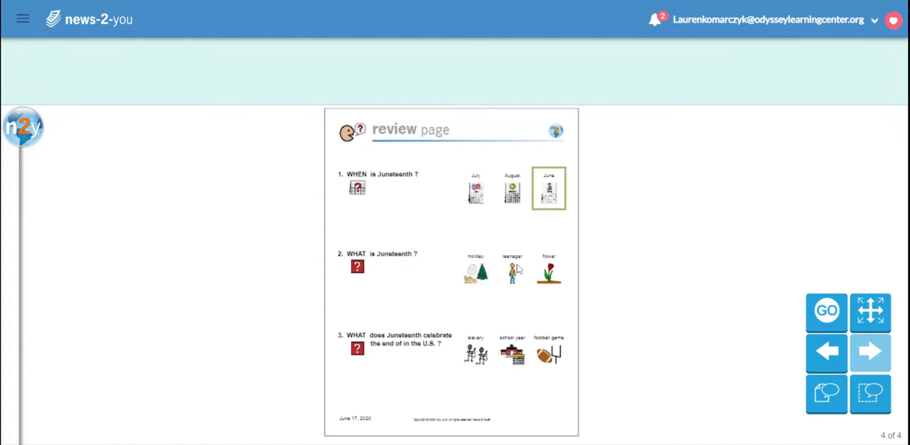
{"action": "mouse_move", "coordinate": [708, 296]}
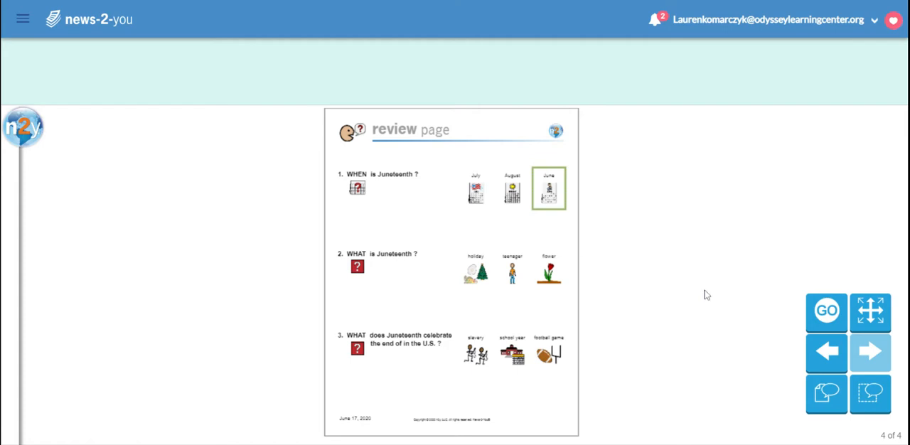
{"action": "mouse_move", "coordinate": [472, 282]}
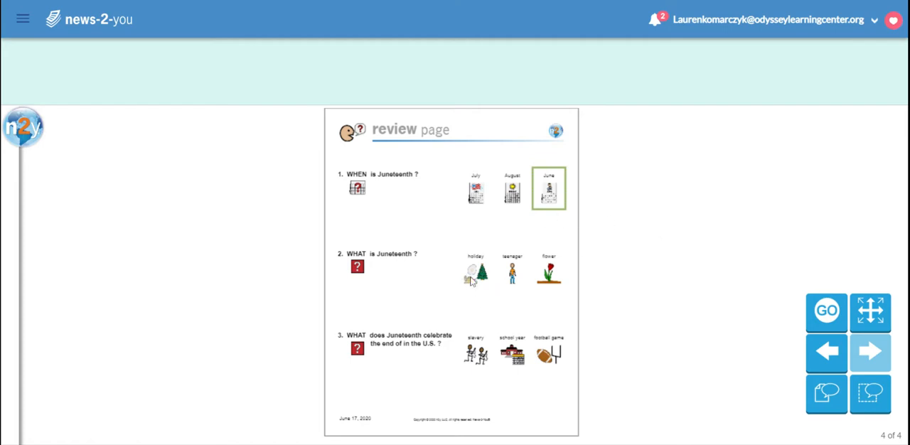
Choose holiday as the answer to question 2, what Juneteenth is
{"action": "left_click", "coordinate": [475, 269]}
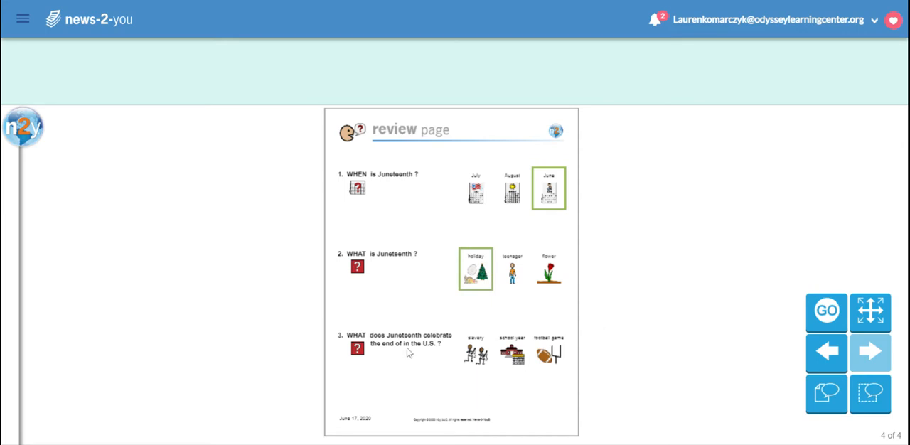
{"action": "mouse_move", "coordinate": [375, 349]}
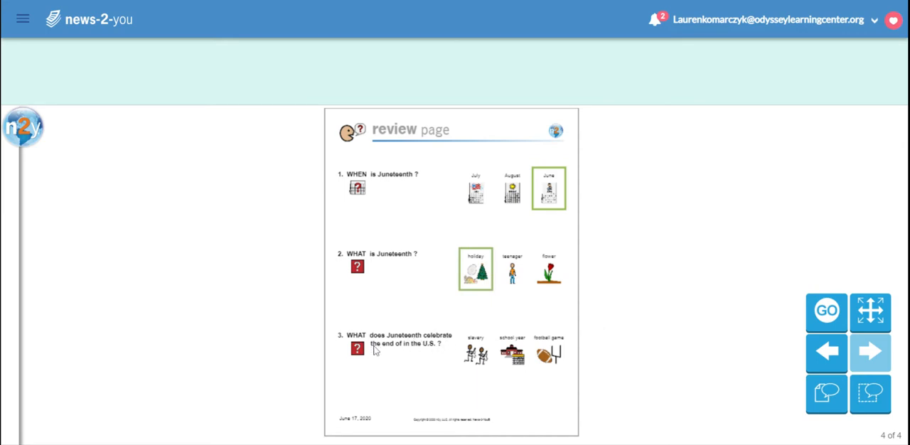
{"action": "mouse_move", "coordinate": [436, 356]}
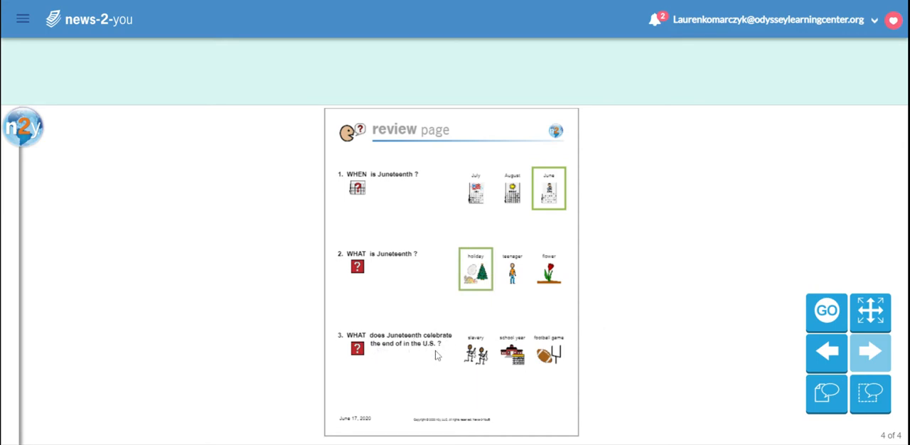
{"action": "mouse_move", "coordinate": [525, 367]}
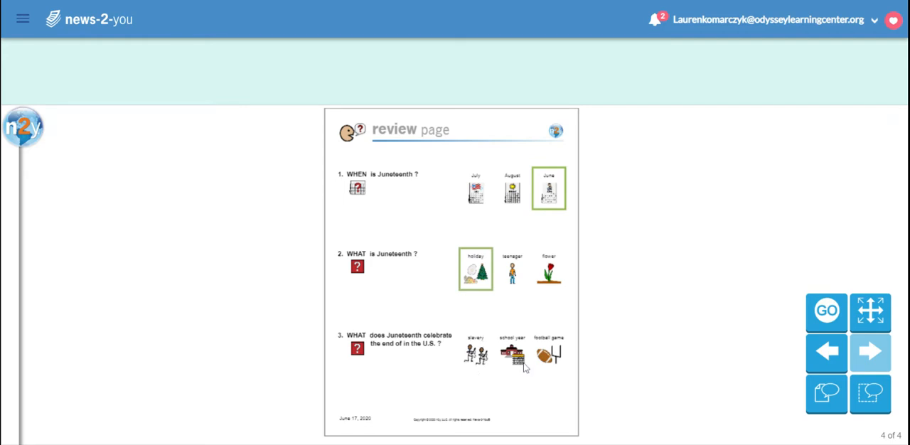
{"action": "mouse_move", "coordinate": [557, 358]}
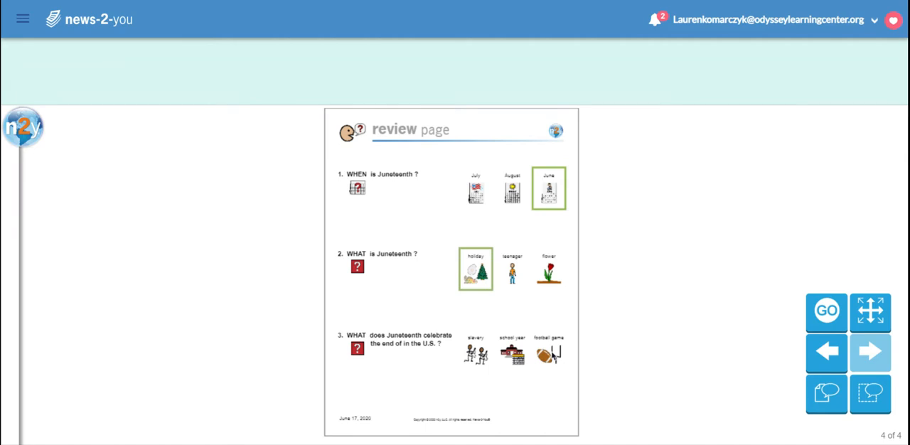
Choose slavery as the answer to question 3, what Juneteenth celebrates the end of
{"action": "left_click", "coordinate": [475, 352]}
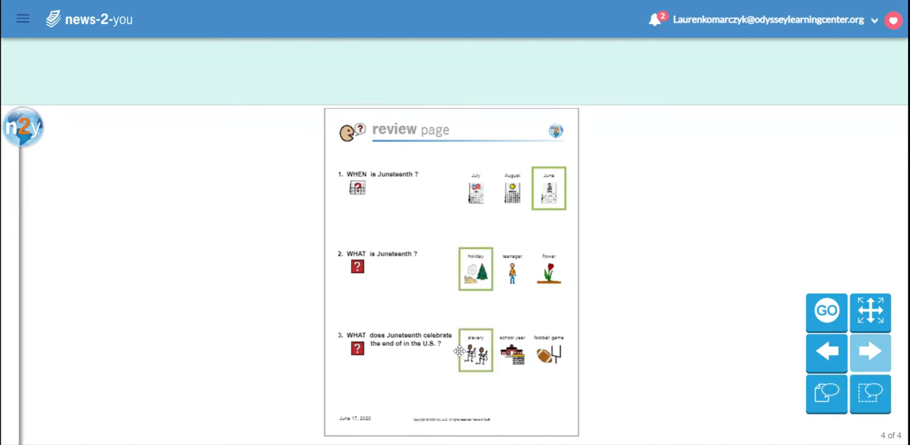
{"action": "mouse_move", "coordinate": [682, 332]}
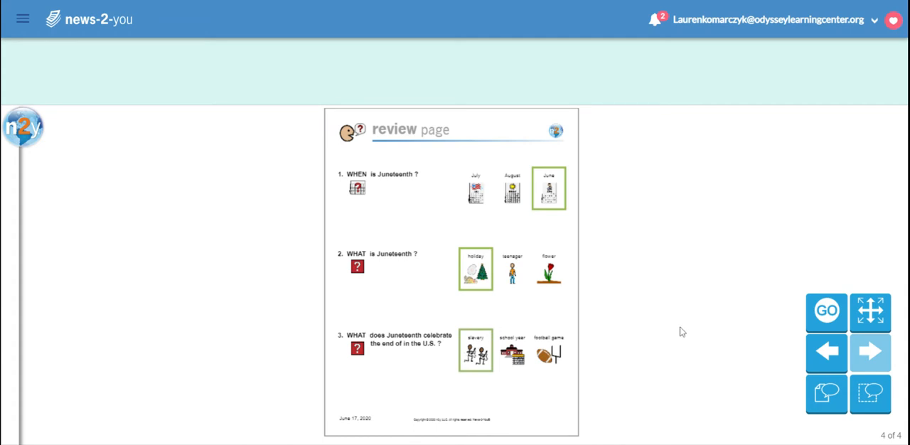
{"action": "mouse_move", "coordinate": [841, 5]}
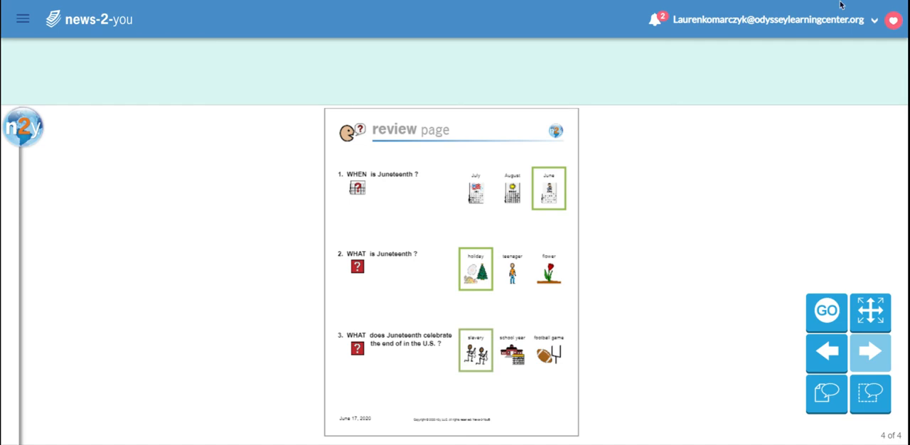
{"action": "mouse_move", "coordinate": [859, 211]}
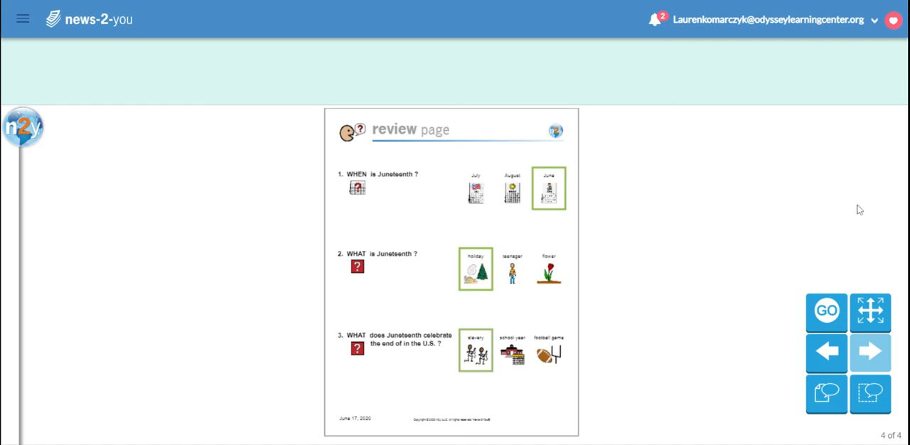